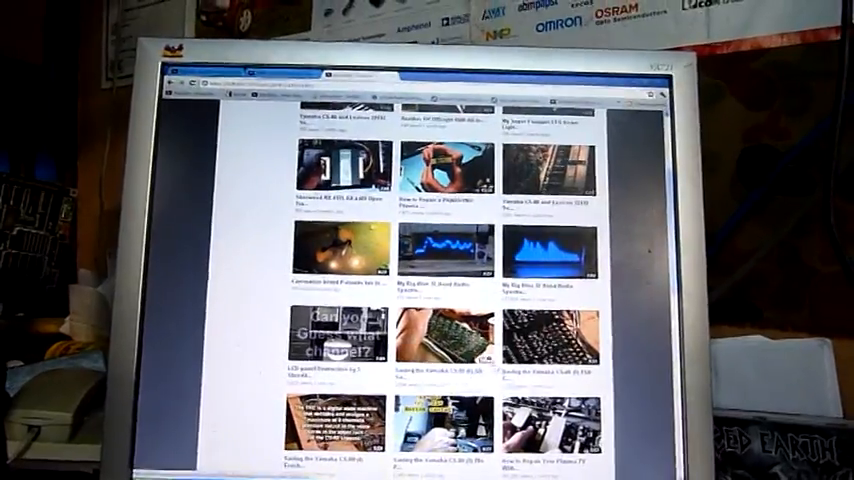
pyautogui.scroll(-3)
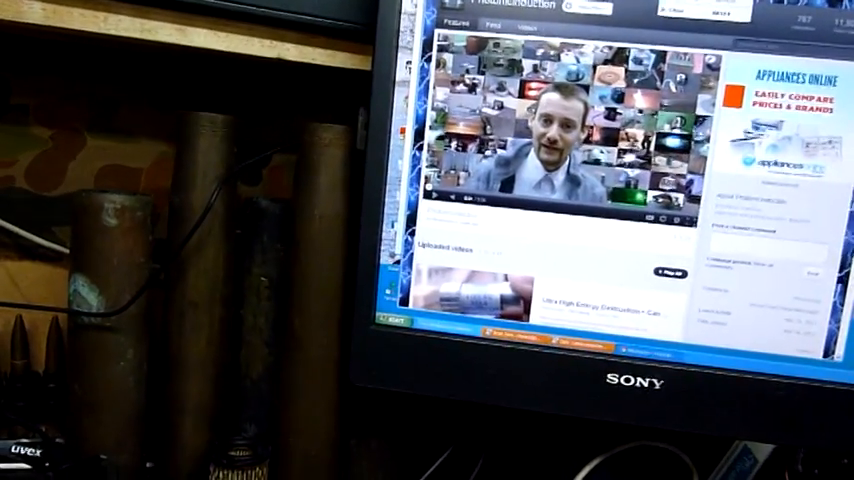
pyautogui.scroll(-3)
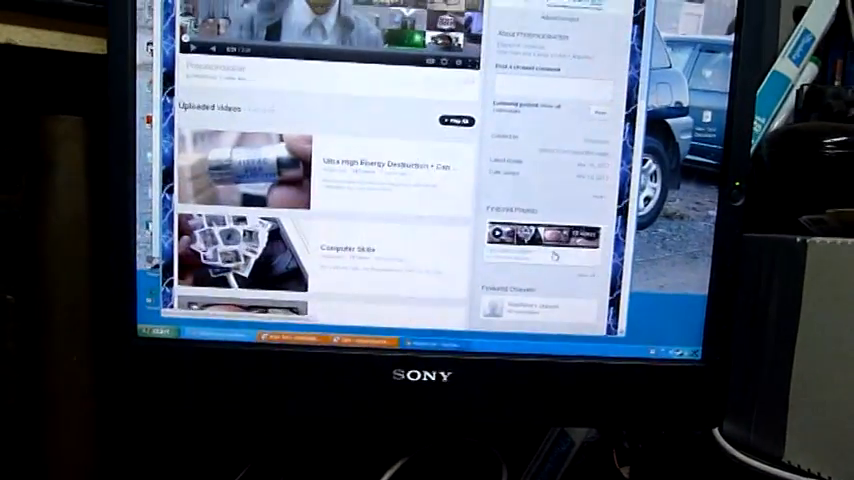
pyautogui.scroll(-3)
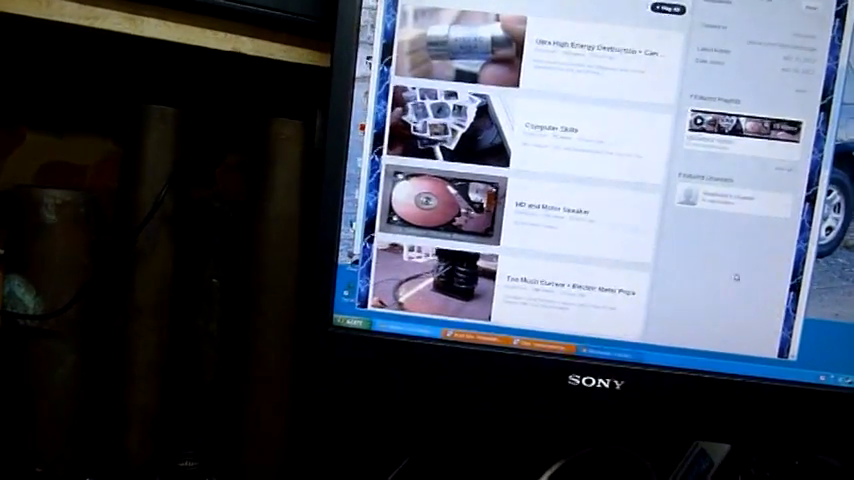